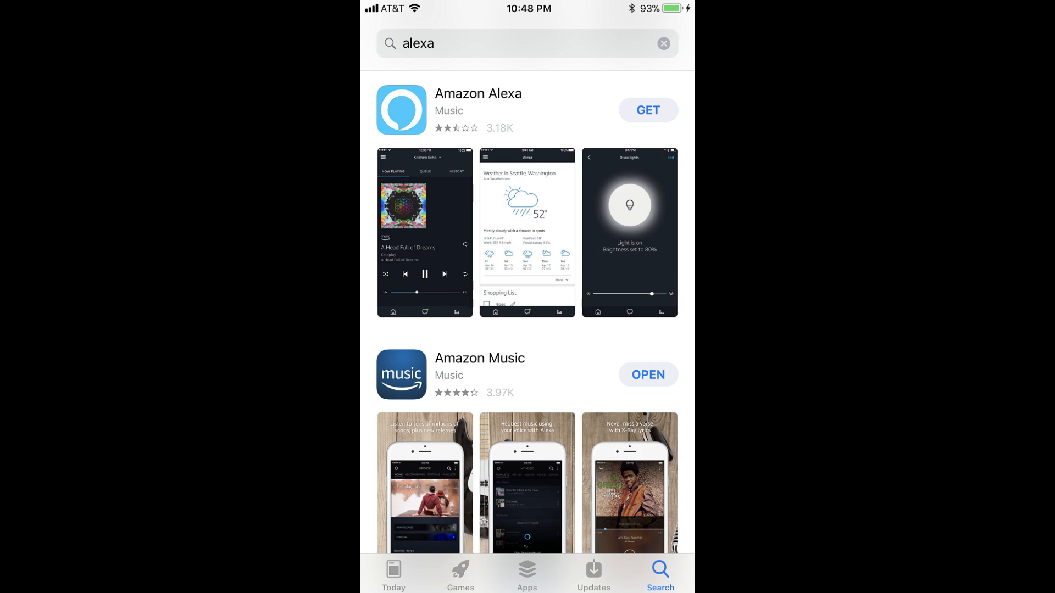
Install the Amazon Alexa app from the App Store search results and open it.
left_click(647, 110)
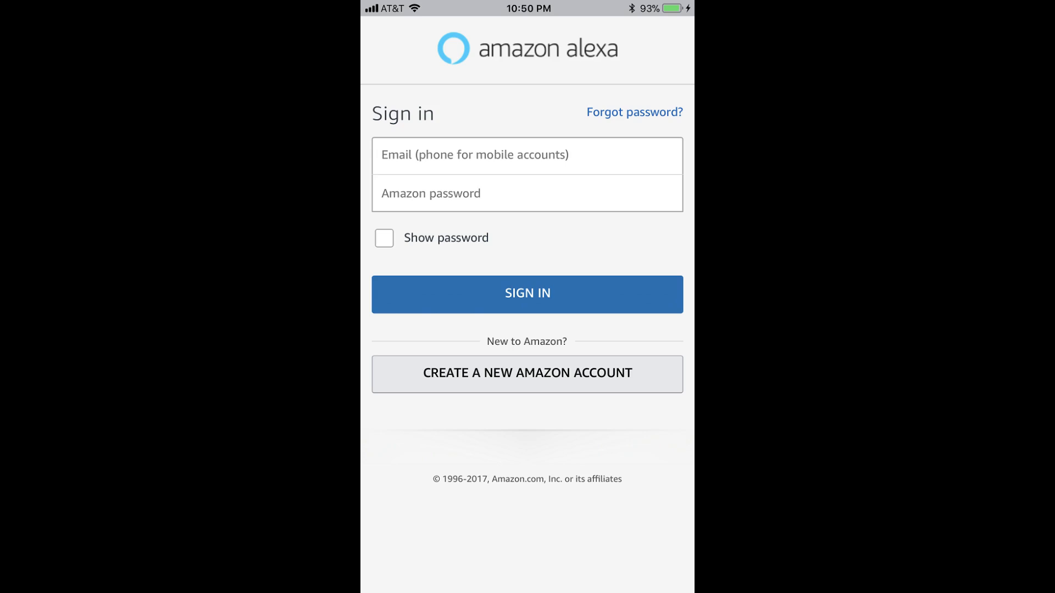
Sign in to the Amazon account, accept the Terms of Use, select your own profile and confirm the name.
left_click(526, 294)
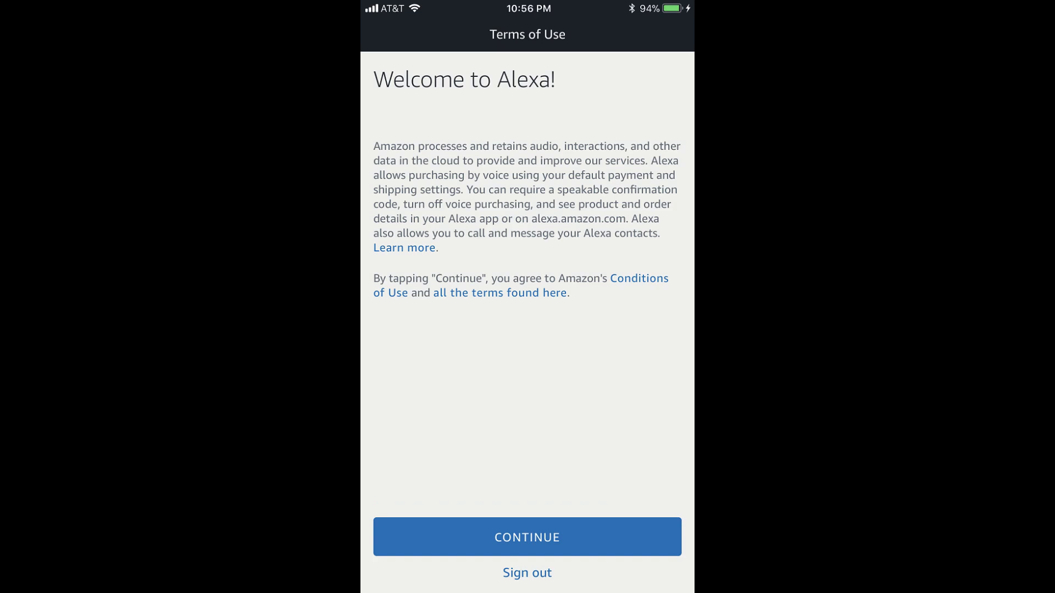
left_click(527, 538)
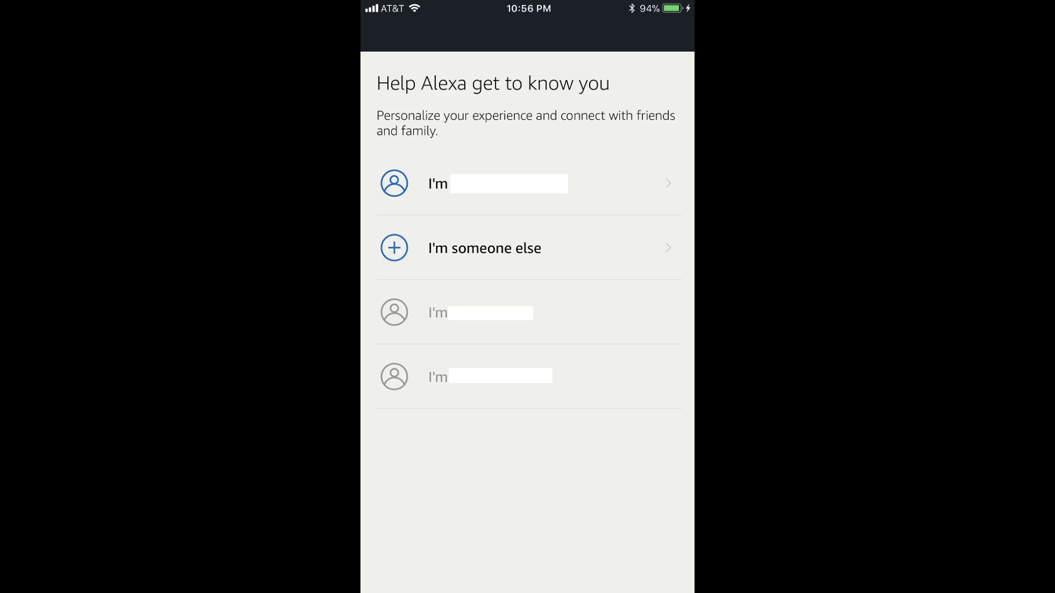
left_click(527, 183)
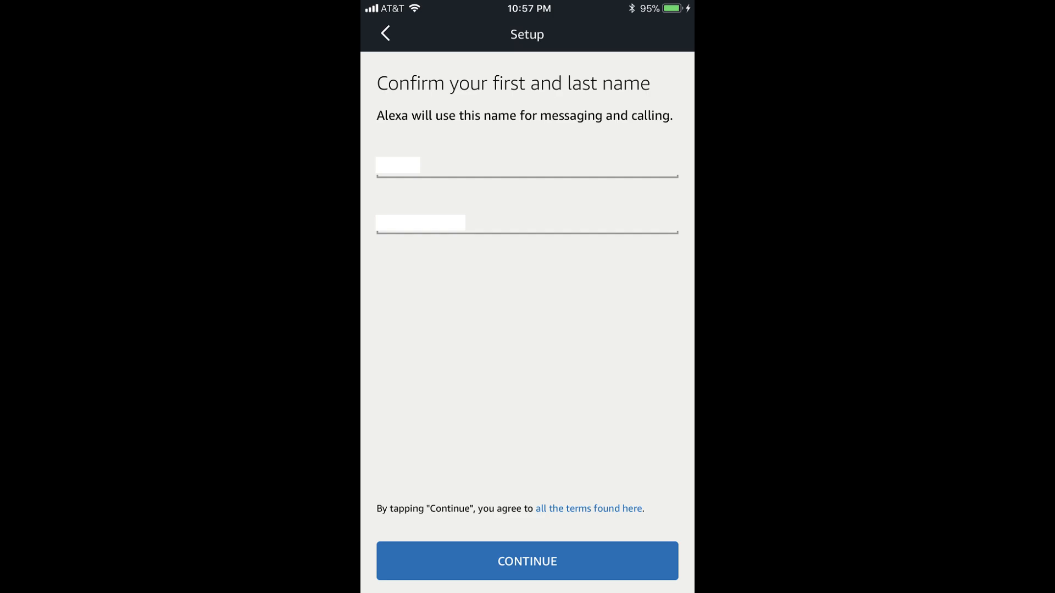
left_click(526, 562)
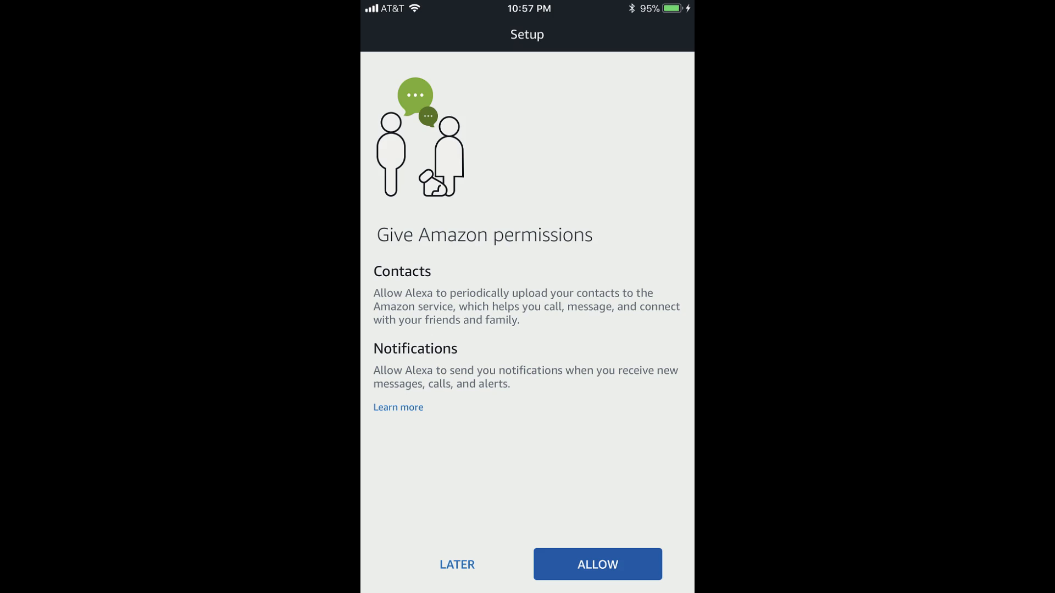
Grant Amazon permissions, allowing access to the phone's contacts and notifications.
left_click(596, 565)
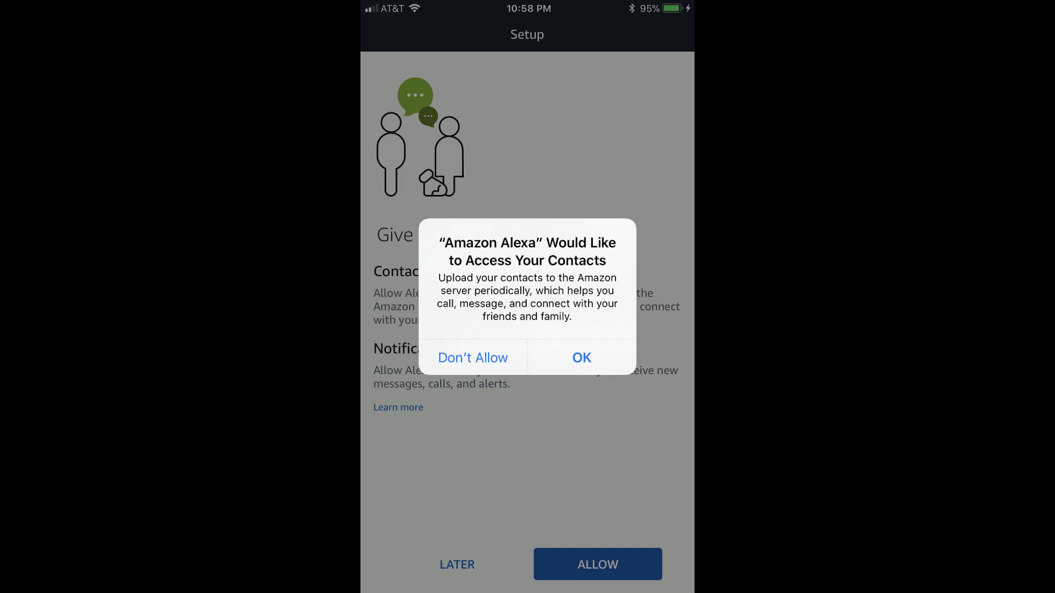
left_click(580, 357)
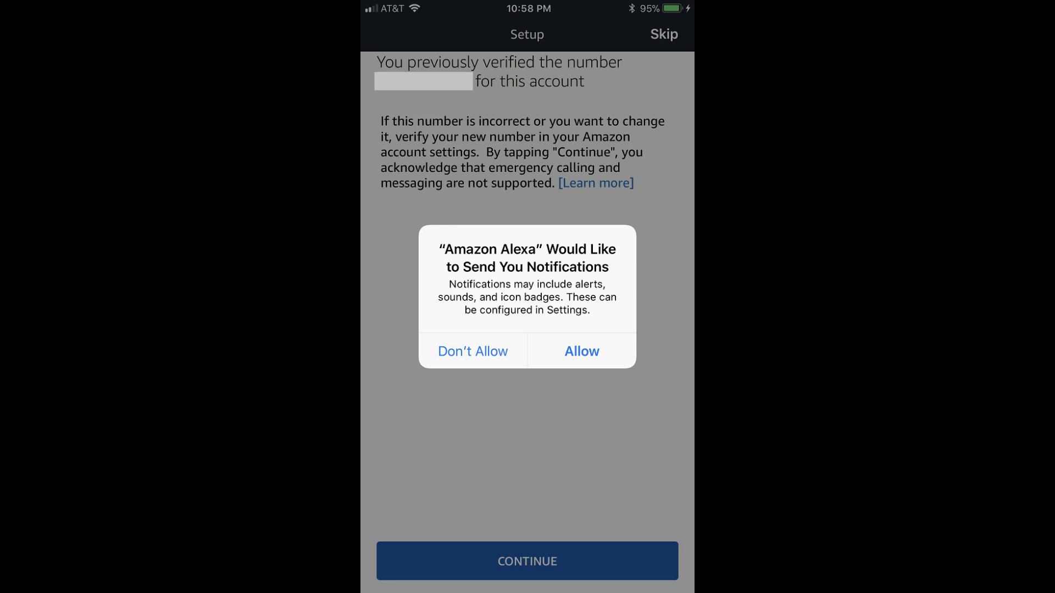
left_click(580, 351)
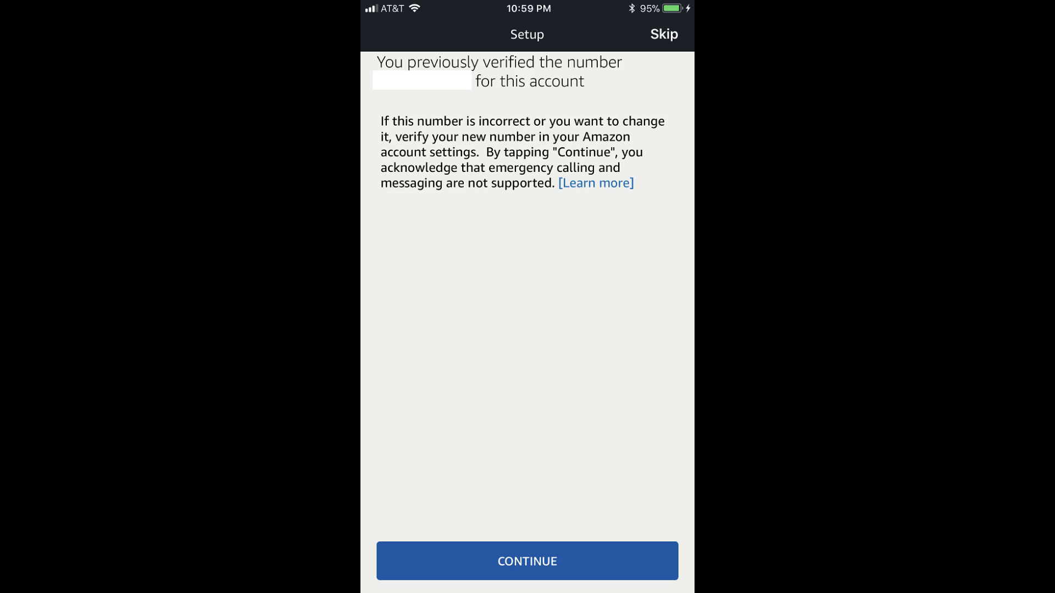
Accept the previously verified phone number and start setting up a new device from Settings.
left_click(526, 561)
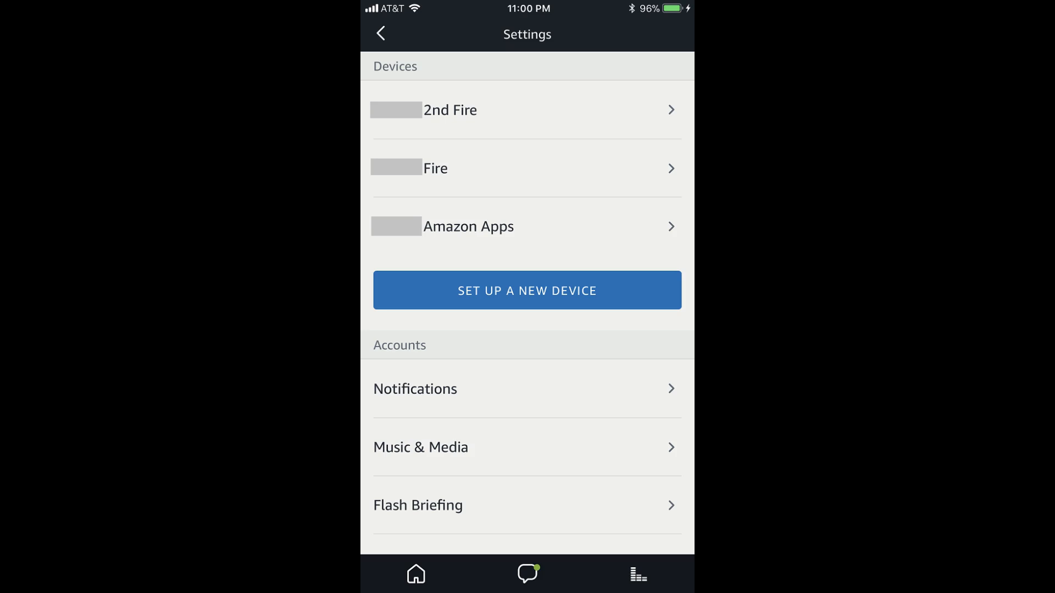
left_click(526, 290)
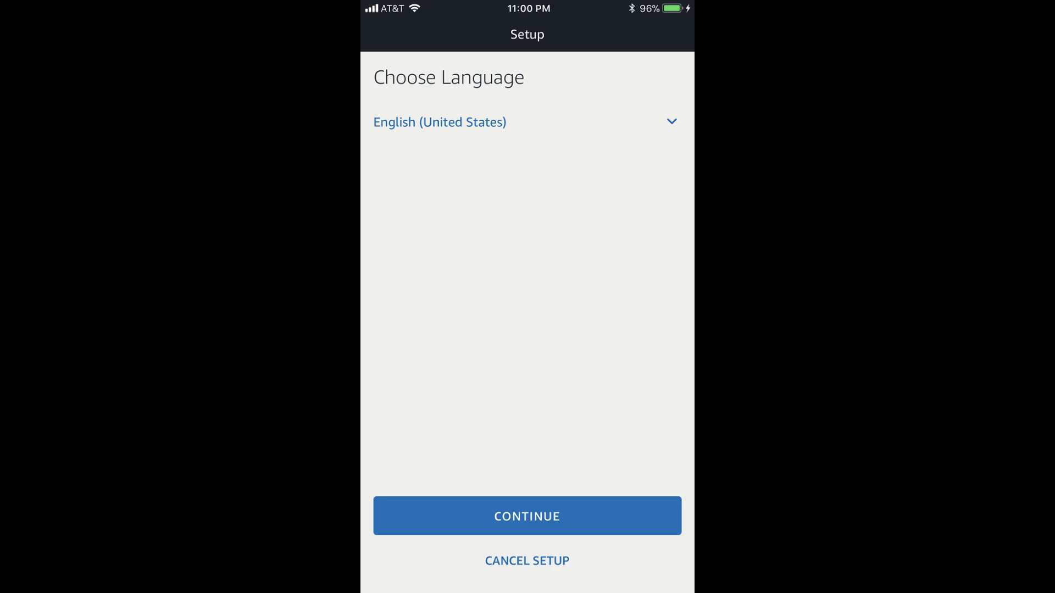
Keep English (United States), begin Echo Dot Wi-Fi setup and confirm the orange light ring is showing.
left_click(527, 516)
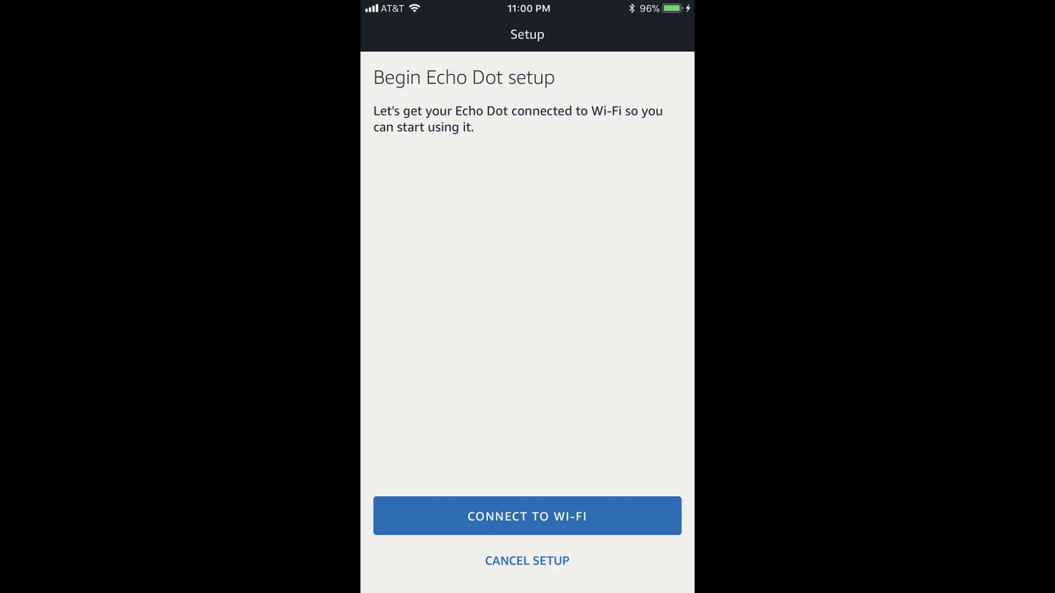
left_click(526, 517)
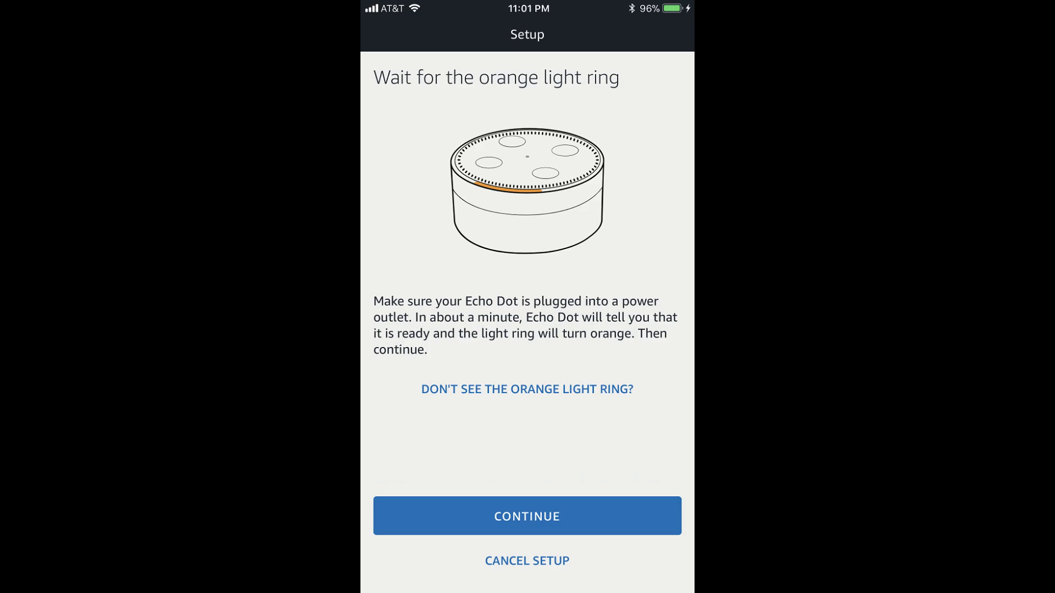
left_click(526, 516)
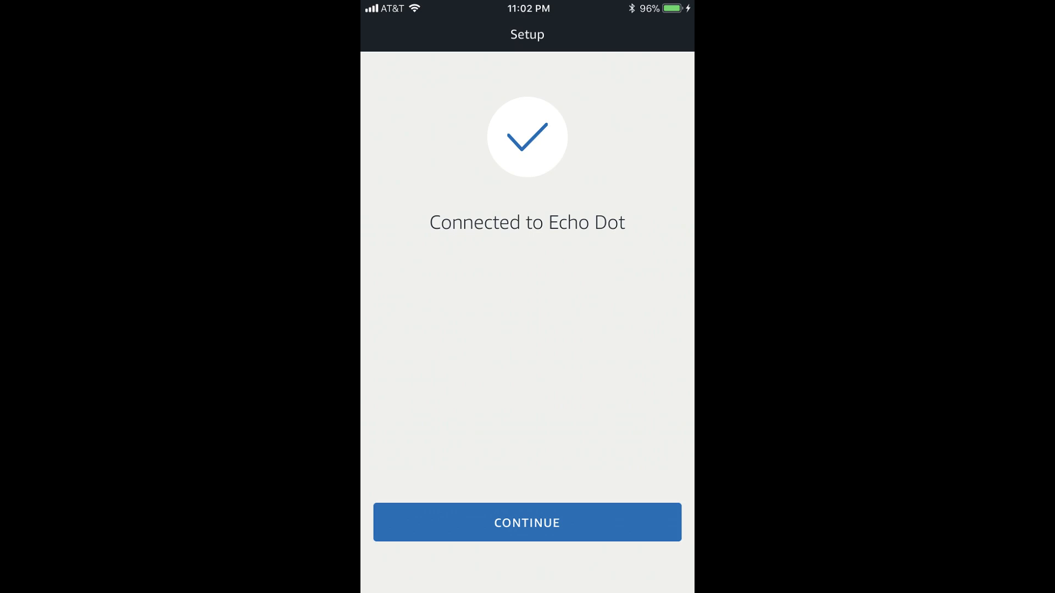
Connect the Echo Dot to the previously saved Wi-Fi network and continue past Setup Complete.
left_click(527, 522)
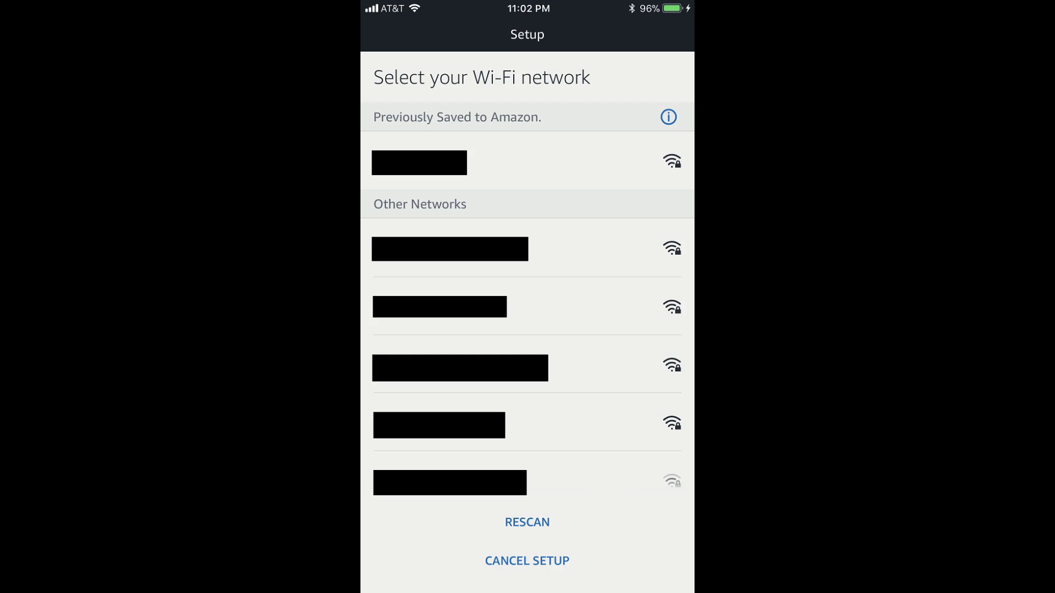
left_click(418, 163)
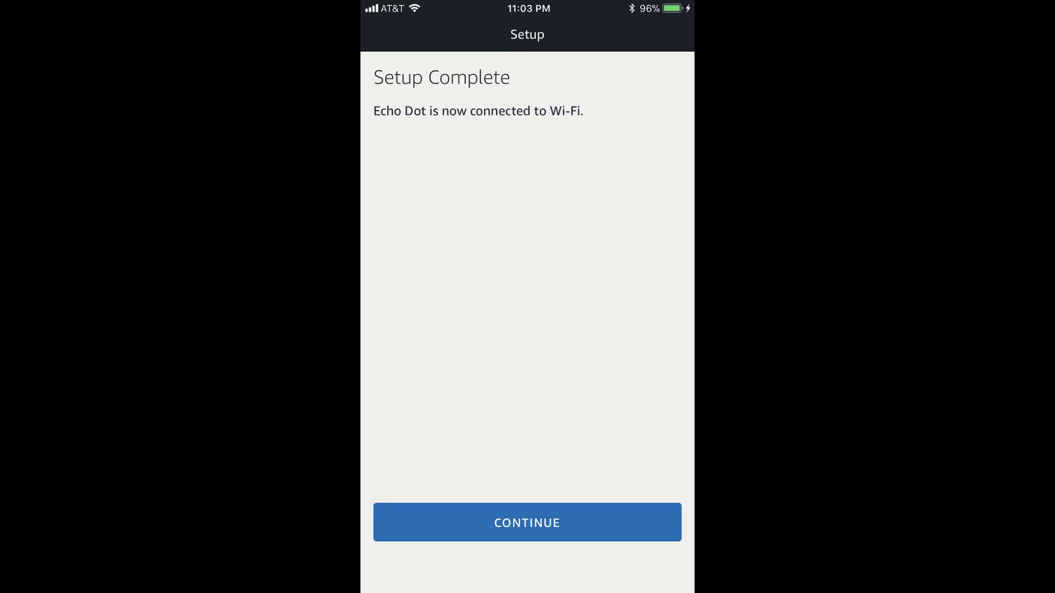
left_click(526, 522)
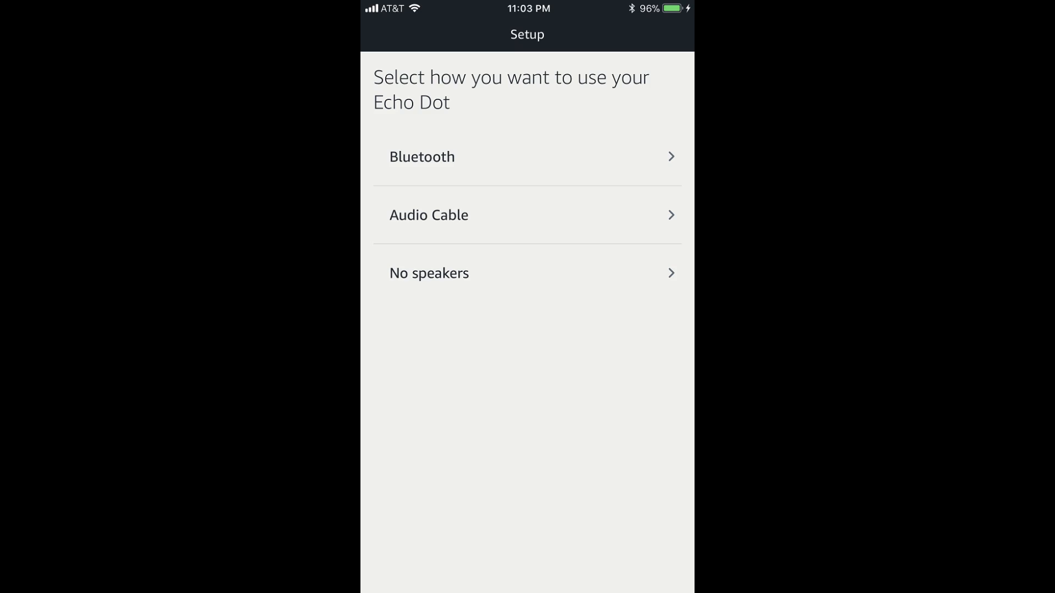